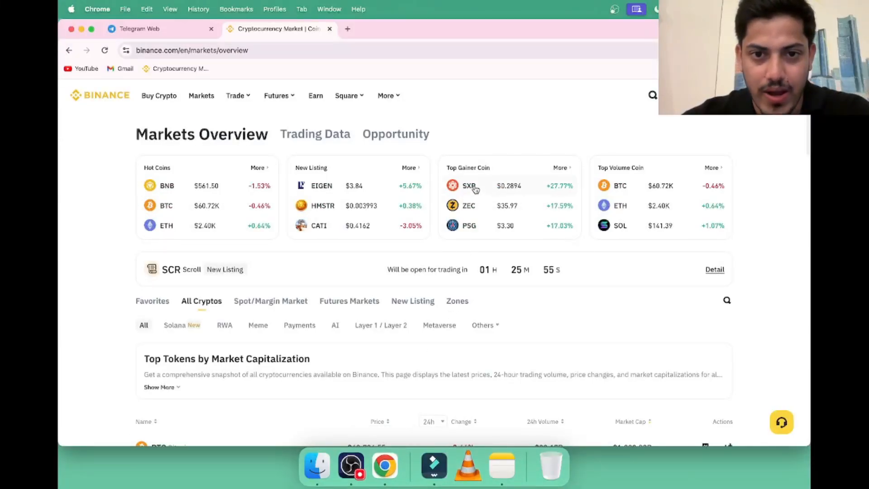
# Open SXP/USDT from Top Gainers, accept the risk warning and show 15-minute candles
pyautogui.click(469, 184)
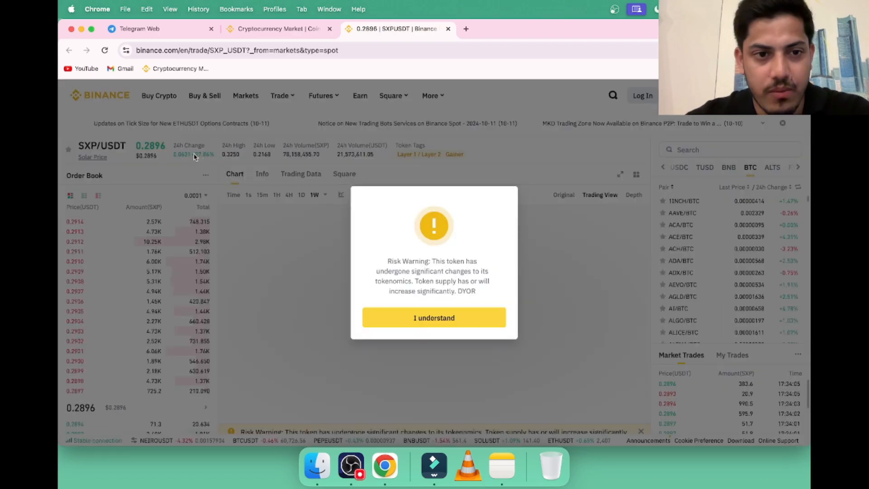
pyautogui.click(434, 318)
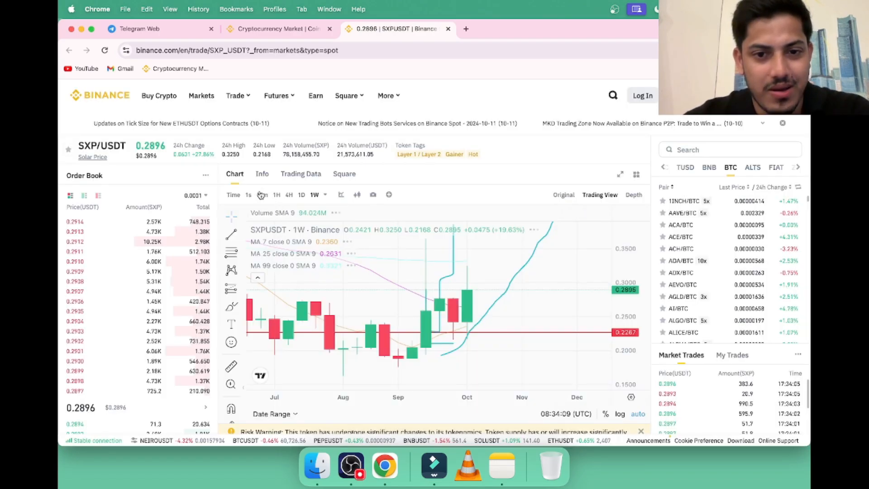
pyautogui.click(262, 194)
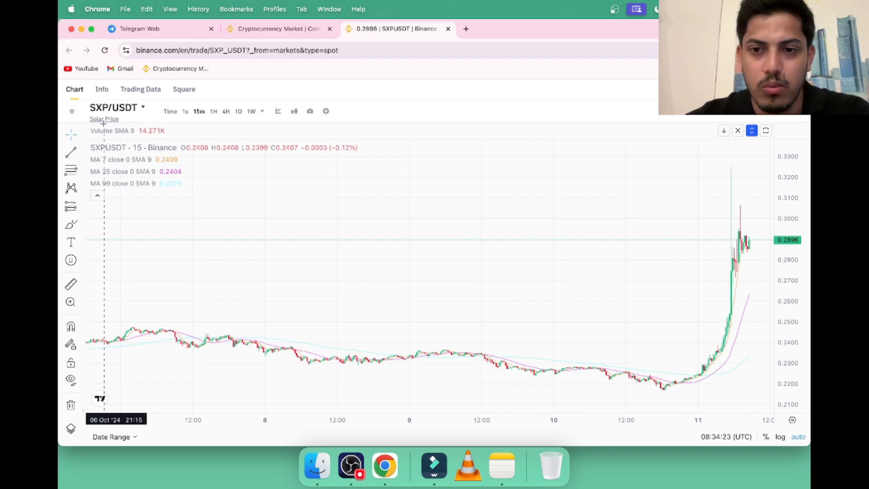
pyautogui.moveTo(643, 347)
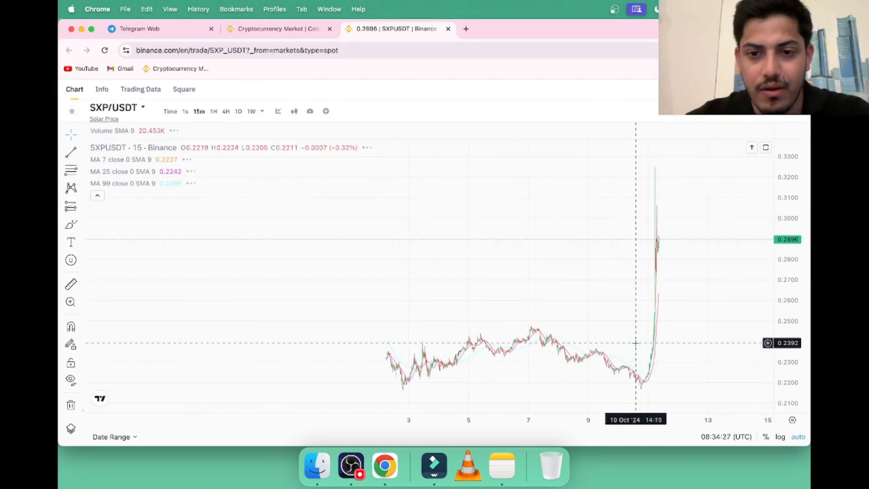
# In a new tab, go to coinmarketcap.com, search 'sxp' and open the Solar (SXP) page
pyautogui.click(465, 28)
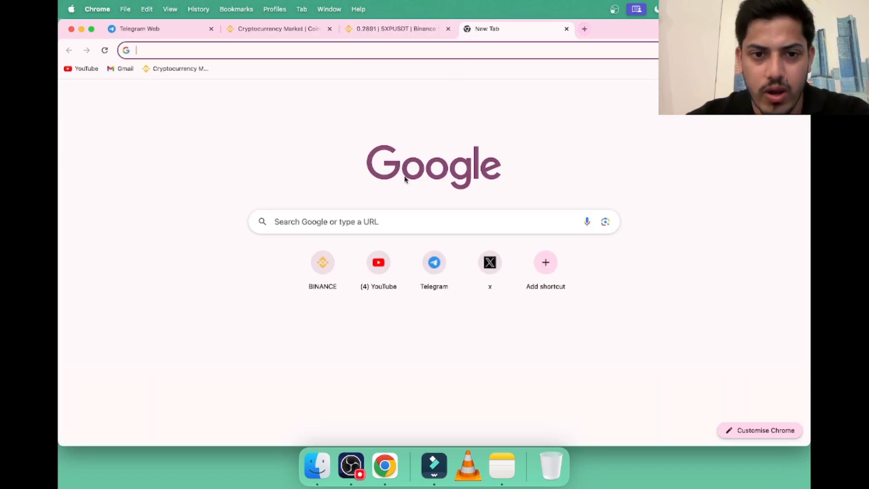
pyautogui.write('coinmarketcap.com')
pyautogui.write('sx')
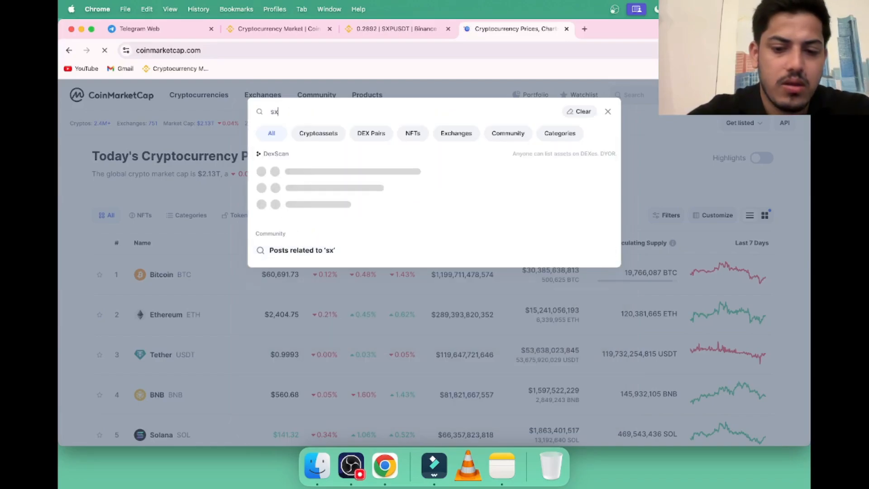
pyautogui.write('p')
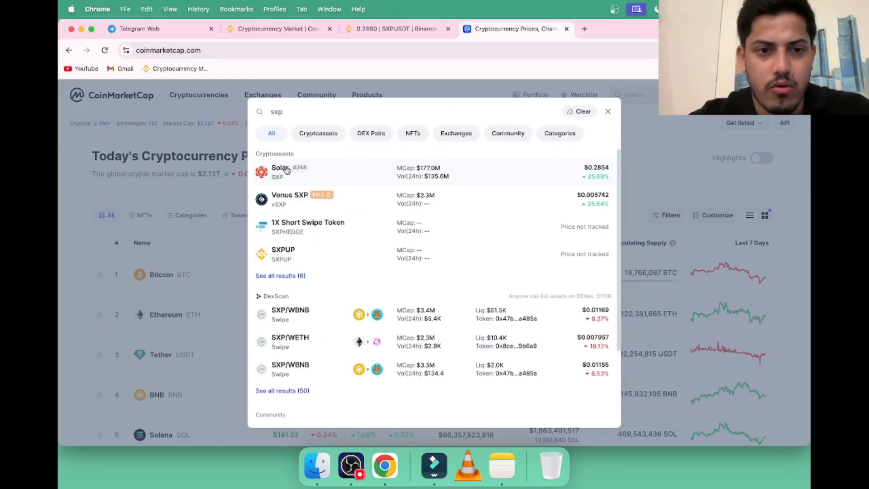
pyautogui.click(279, 172)
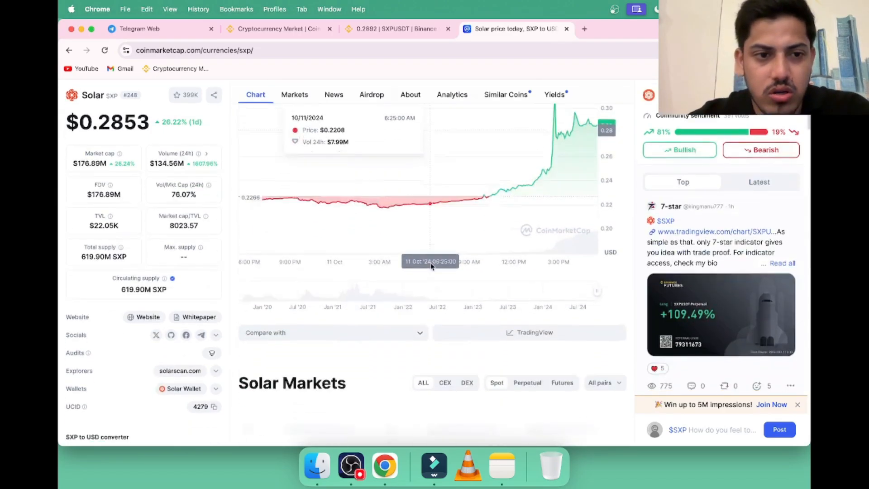
# Scroll through Solar's price, supply figures and exchange markets list
pyautogui.scroll(-3)
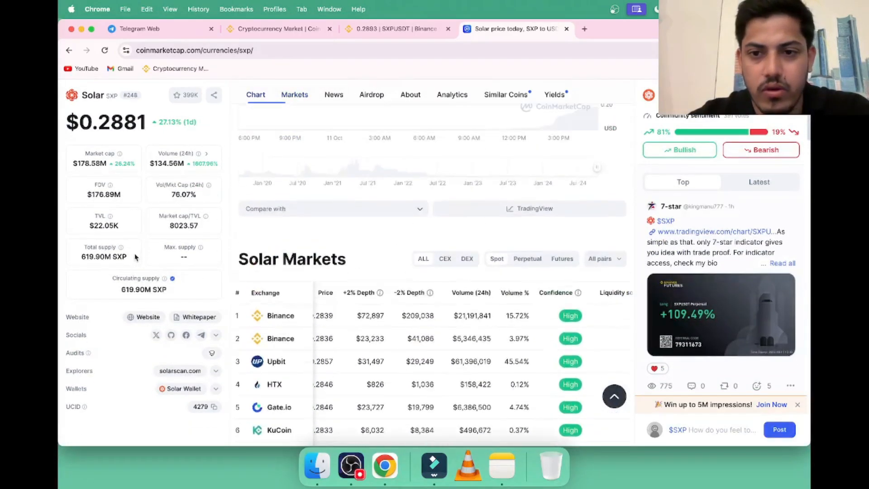
pyautogui.scroll(-3)
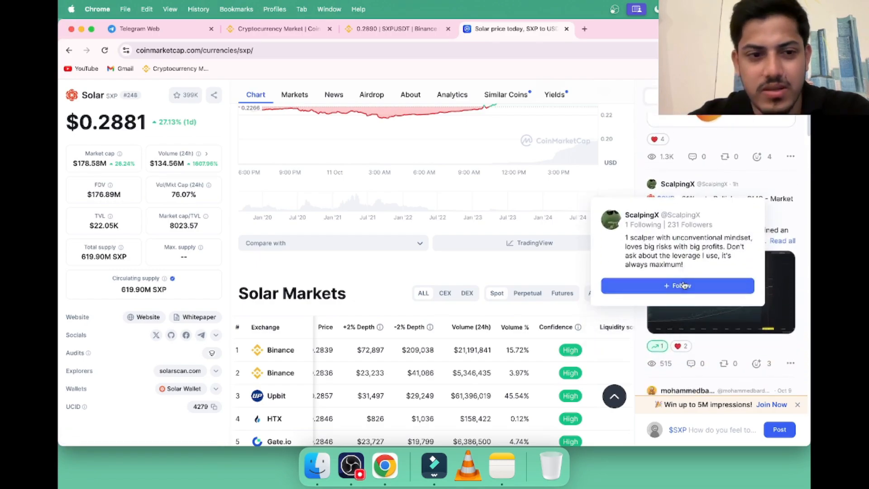
pyautogui.scroll(-3)
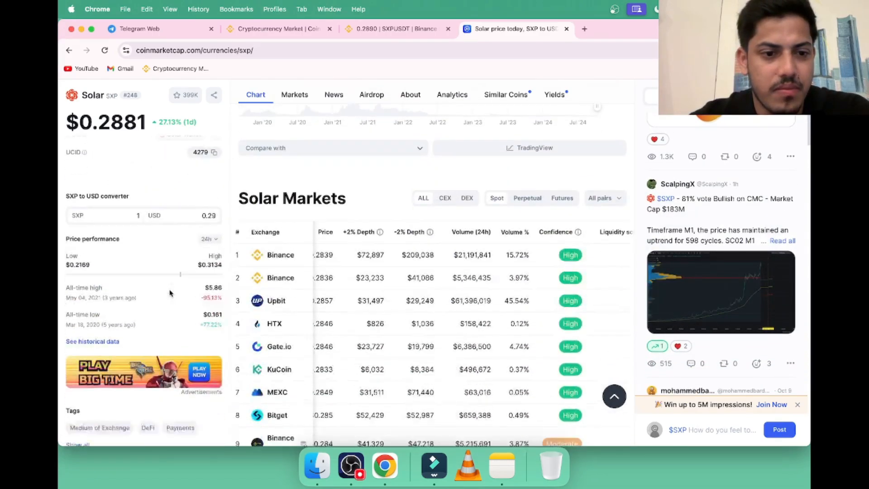
pyautogui.scroll(-3)
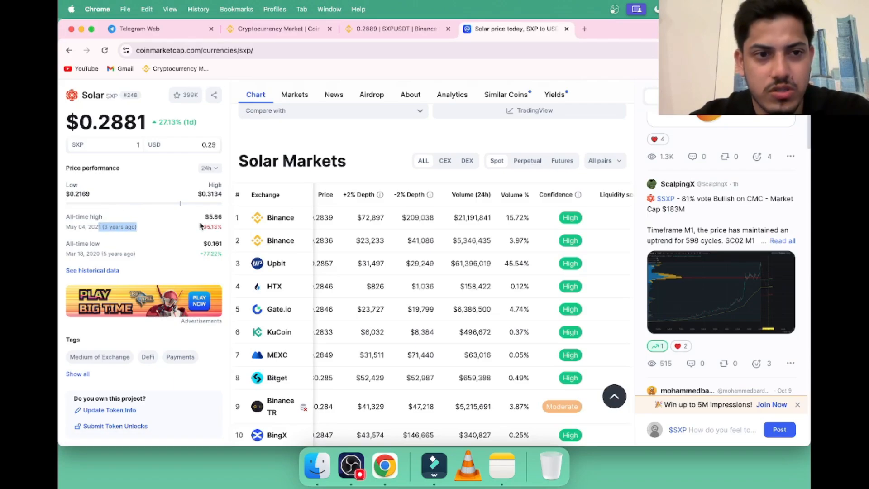
pyautogui.scroll(3)
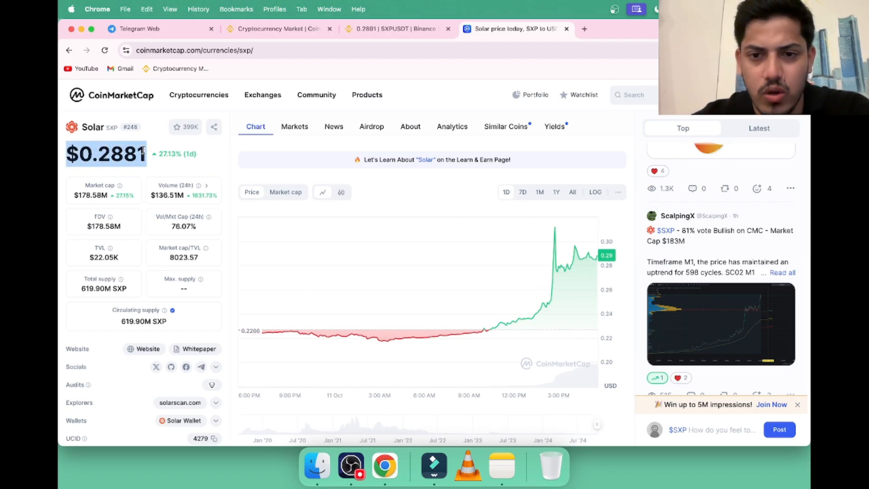
# Back on Binance, step the SXP/USDT chart through 1H and 4H to daily candles
pyautogui.click(397, 28)
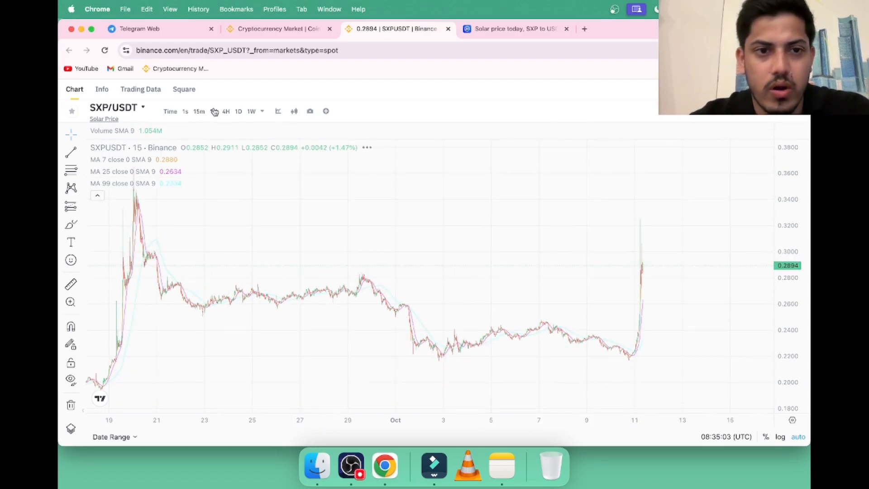
pyautogui.click(213, 110)
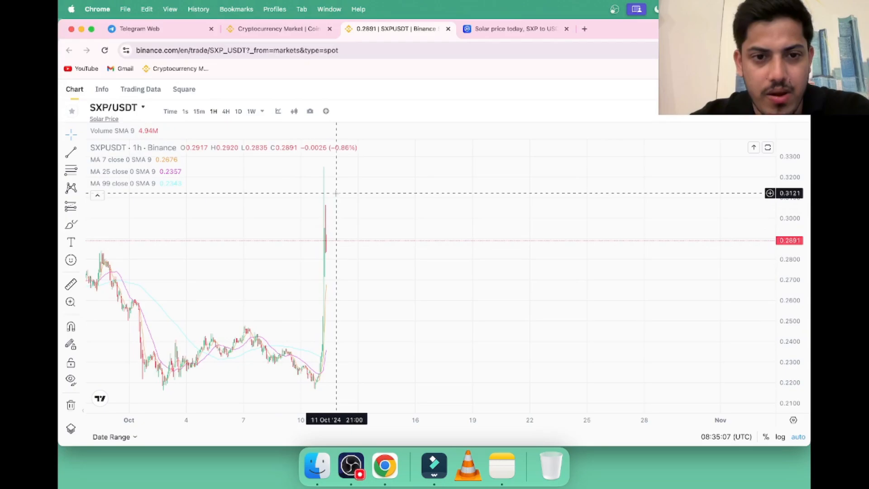
pyautogui.click(225, 112)
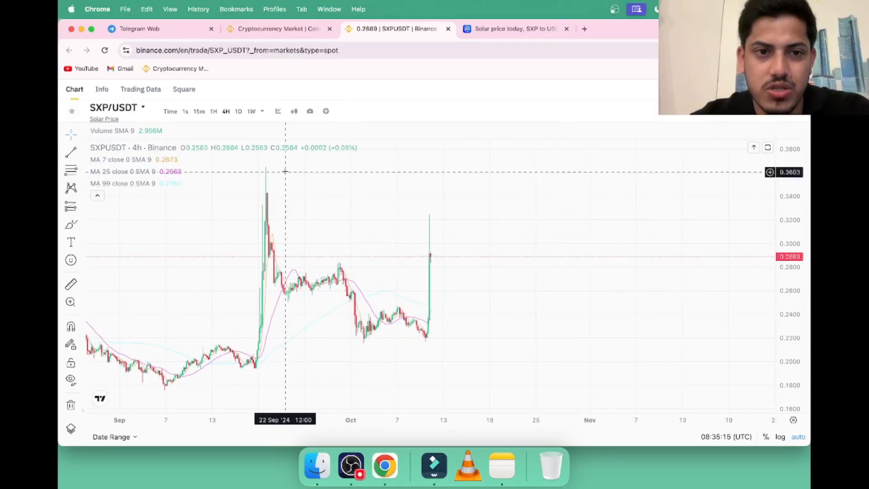
pyautogui.click(238, 111)
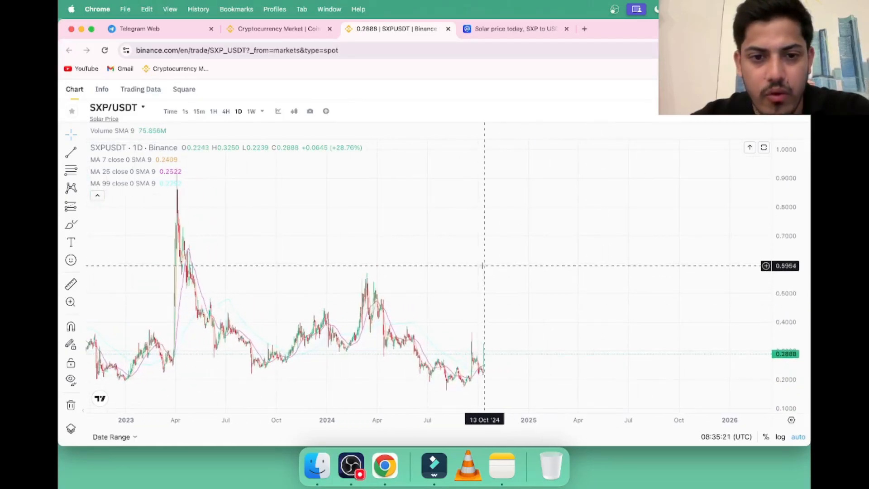
pyautogui.moveTo(480, 278)
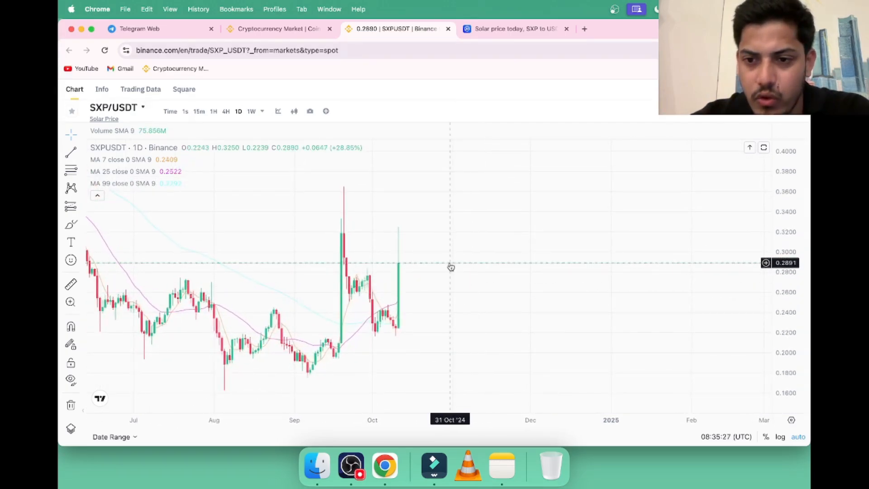
pyautogui.moveTo(502, 337)
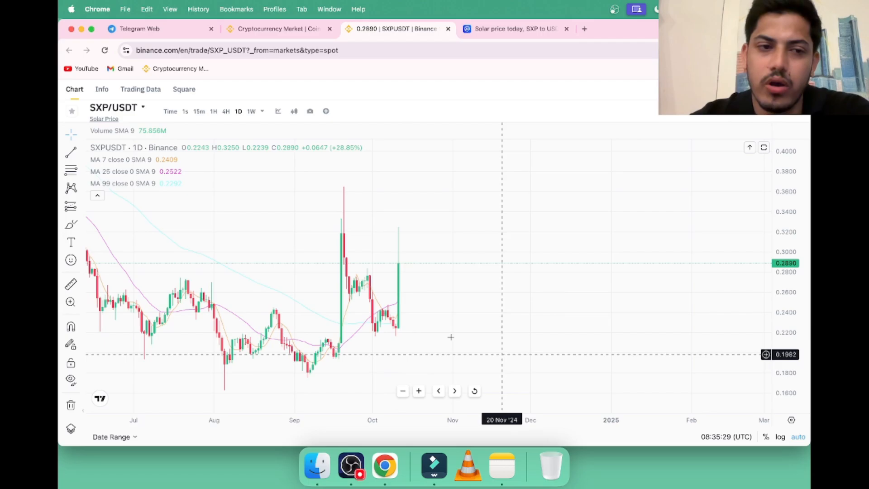
# Place a red horizontal line near 0.1854 on the daily chart, then show Markets Overview
pyautogui.click(71, 152)
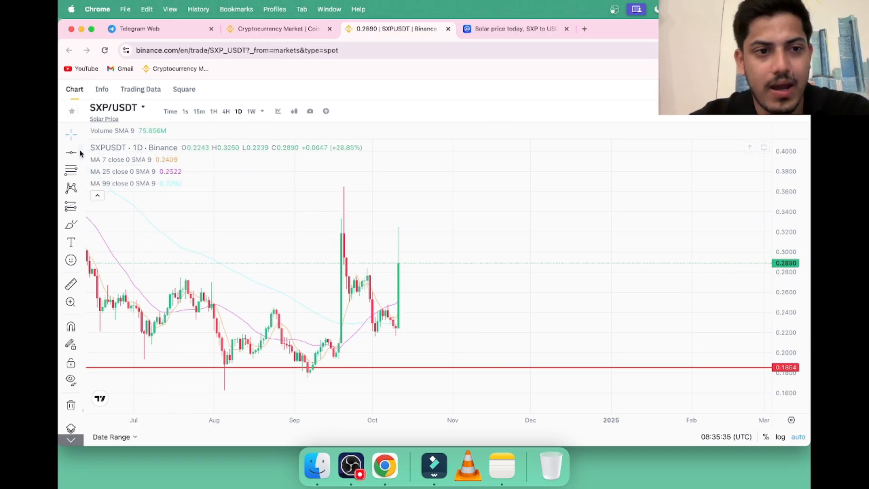
pyautogui.moveTo(542, 277)
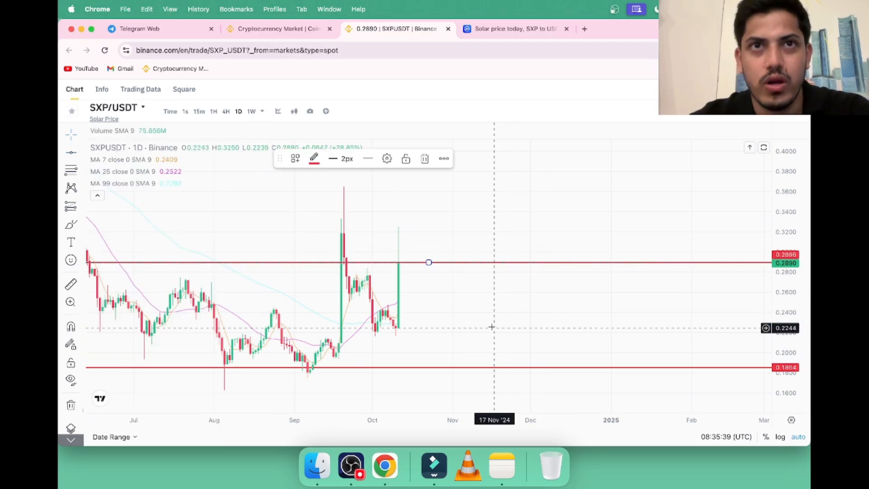
pyautogui.moveTo(407, 253)
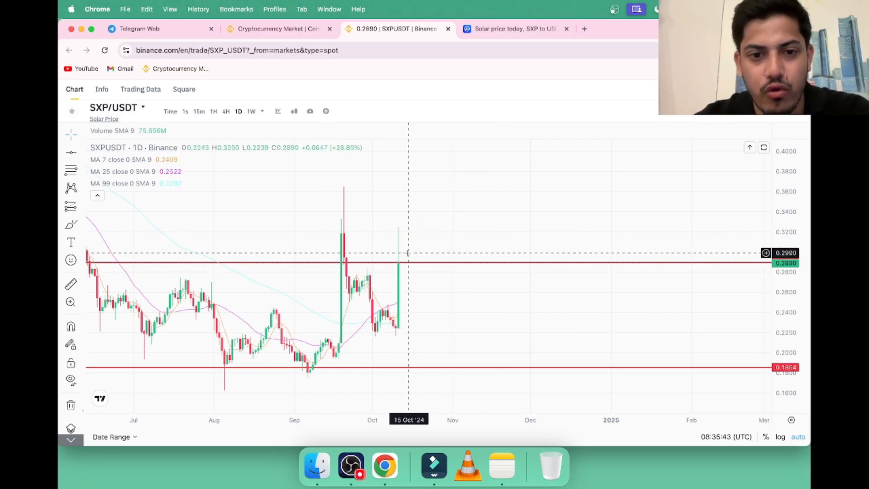
pyautogui.moveTo(399, 272)
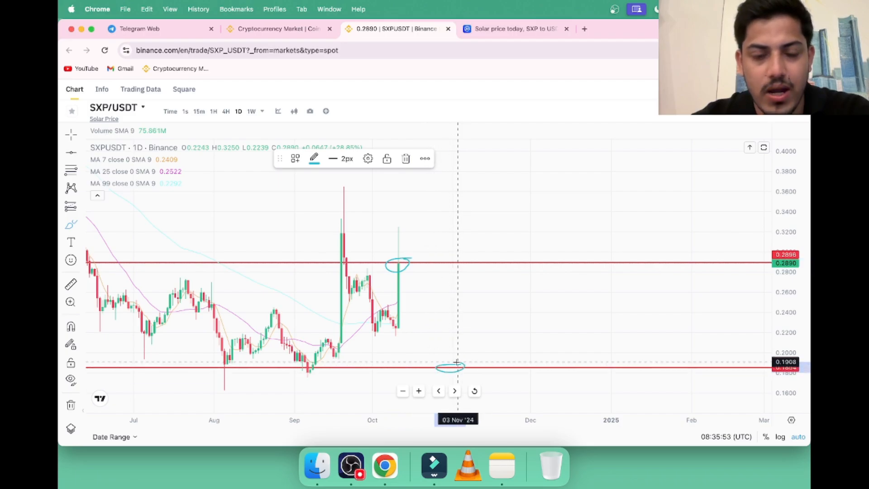
pyautogui.scroll(-3)
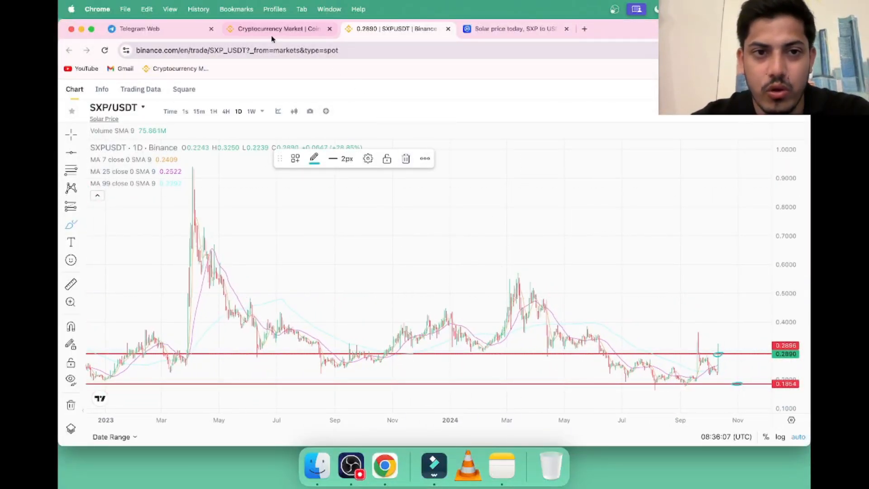
pyautogui.click(277, 28)
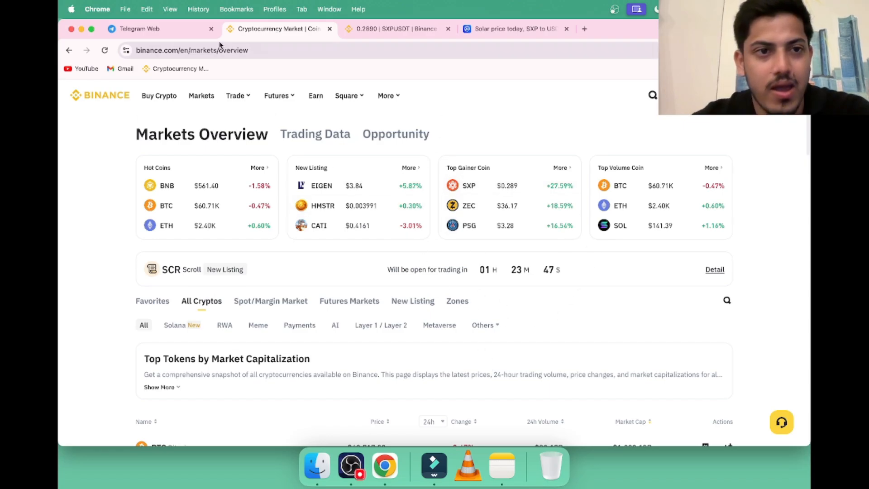
# Check the Trading career premium VIP Telegram channel, then return to Binance Markets Overview
pyautogui.click(155, 28)
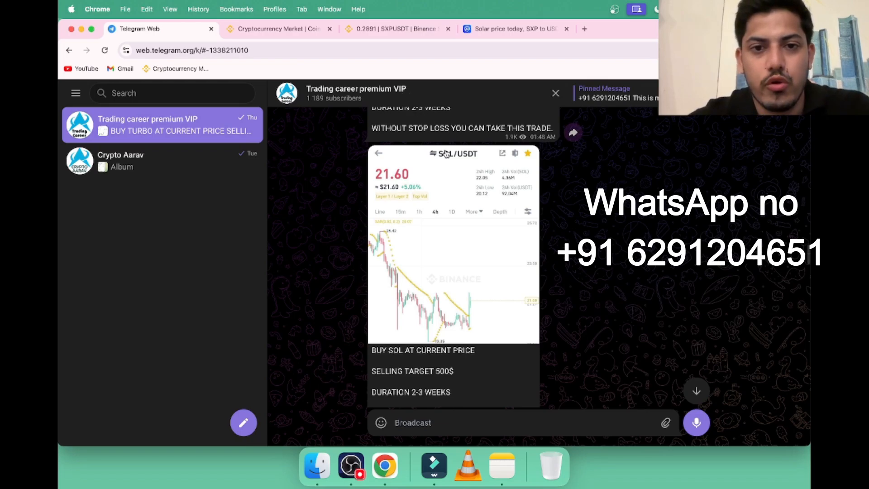
pyautogui.click(275, 28)
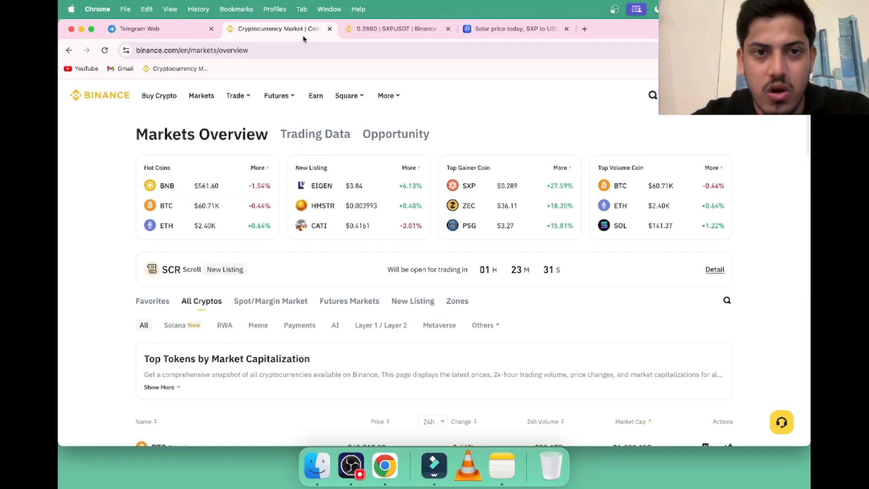
pyautogui.moveTo(677, 229)
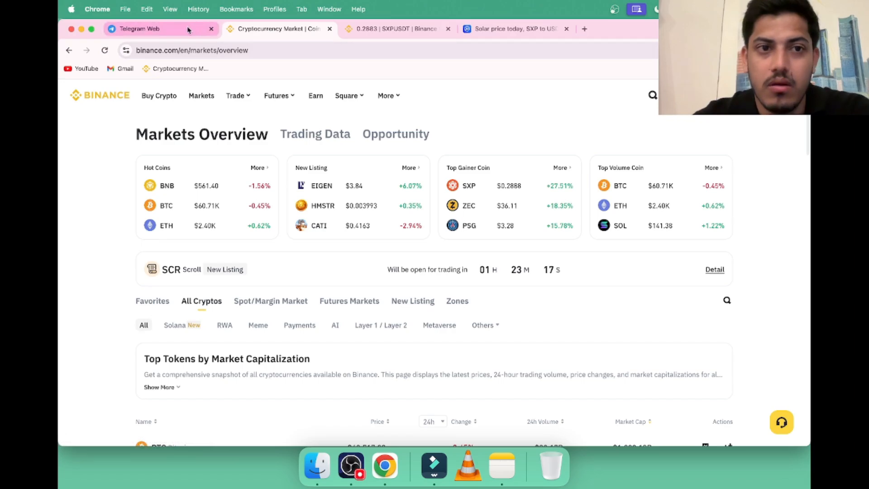
pyautogui.click(161, 28)
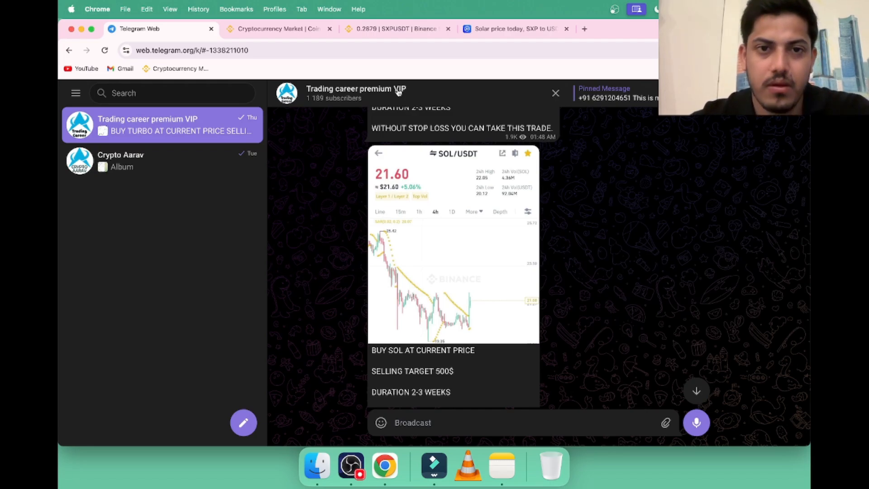
pyautogui.click(393, 28)
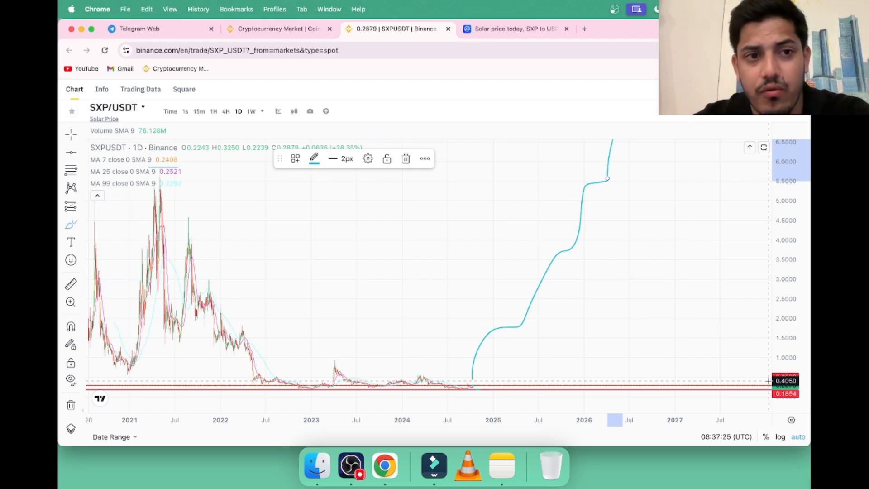
pyautogui.moveTo(736, 302)
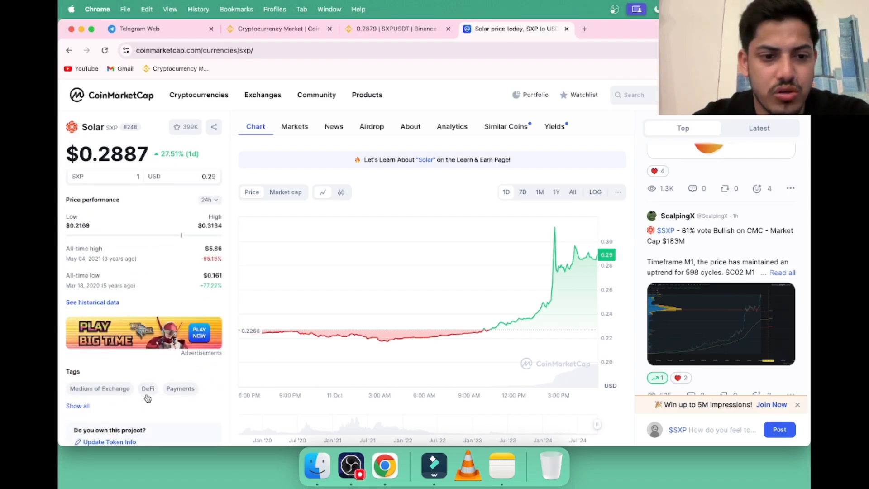
# View Solar's full tag list, close it, and return to the SXP/USDT chart tab
pyautogui.click(77, 405)
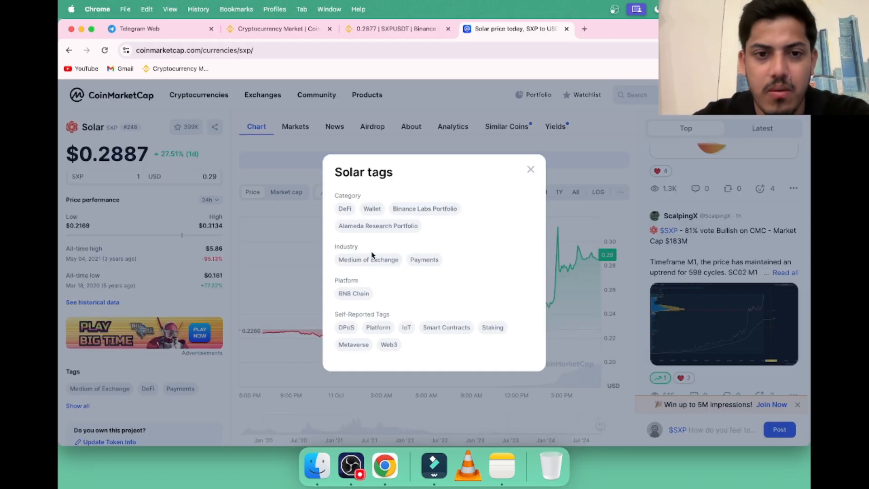
pyautogui.moveTo(419, 275)
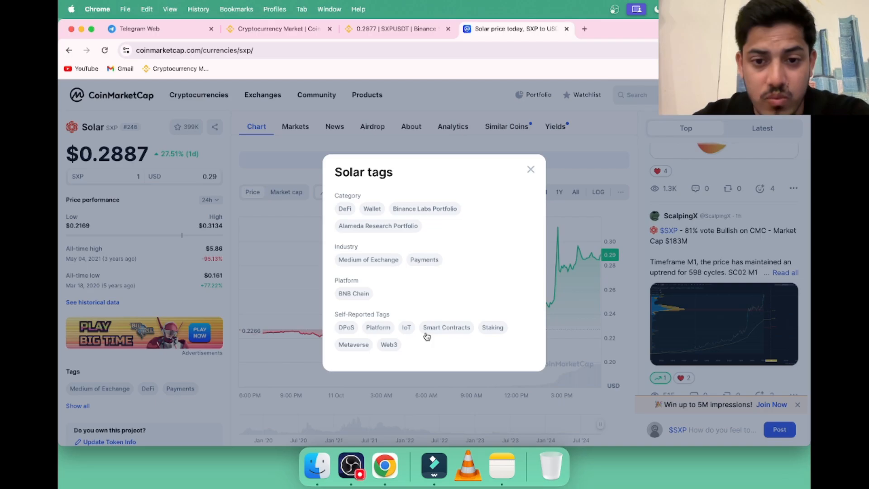
pyautogui.moveTo(392, 355)
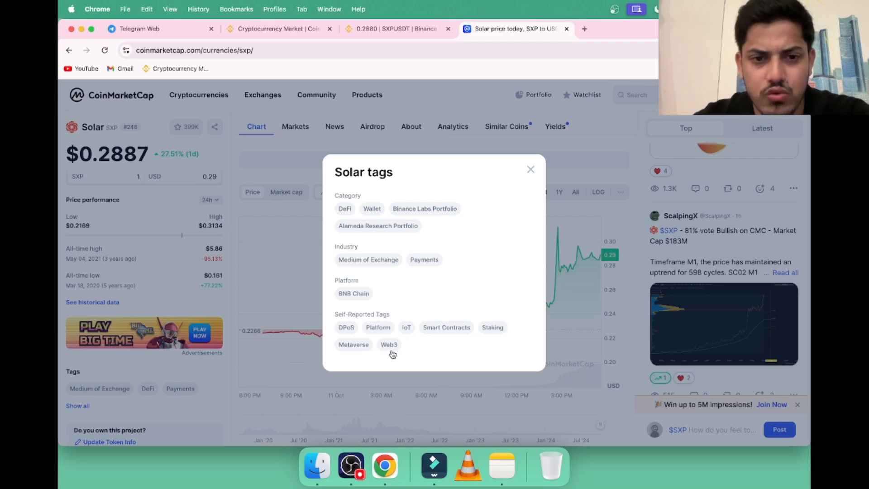
pyautogui.click(529, 169)
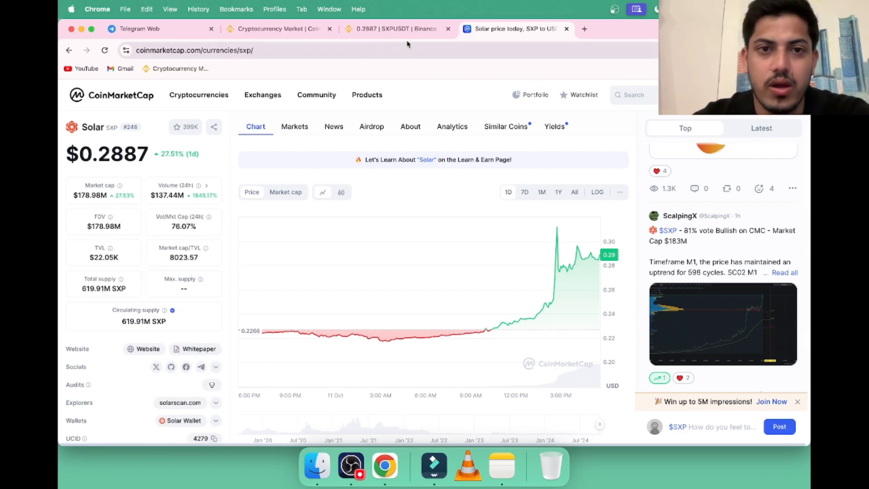
pyautogui.click(393, 28)
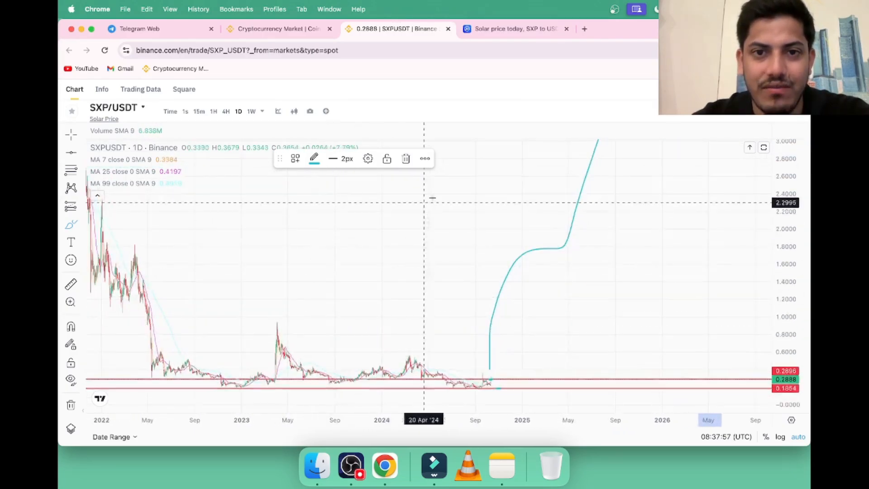
pyautogui.click(512, 28)
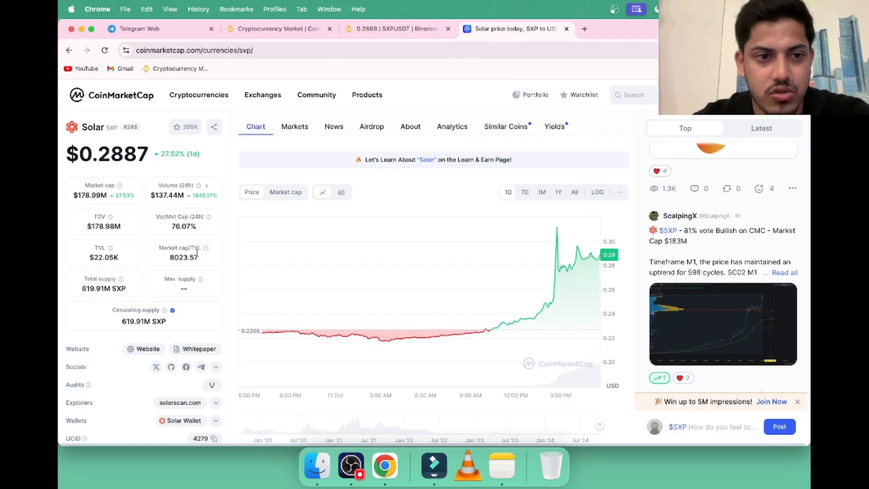
pyautogui.moveTo(89, 195)
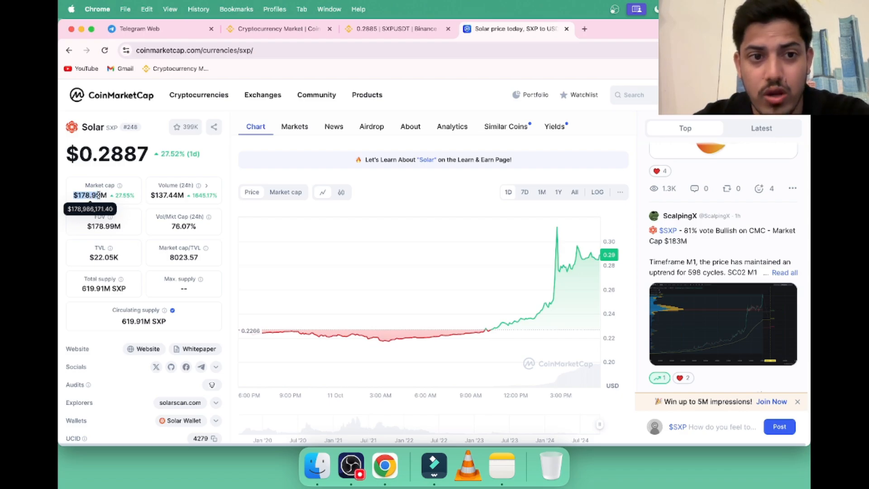
pyautogui.moveTo(172, 195)
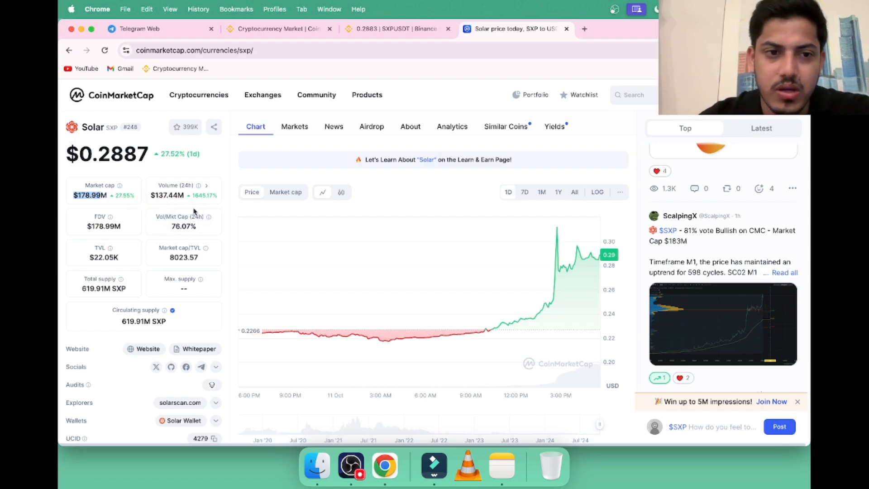
pyautogui.moveTo(167, 195)
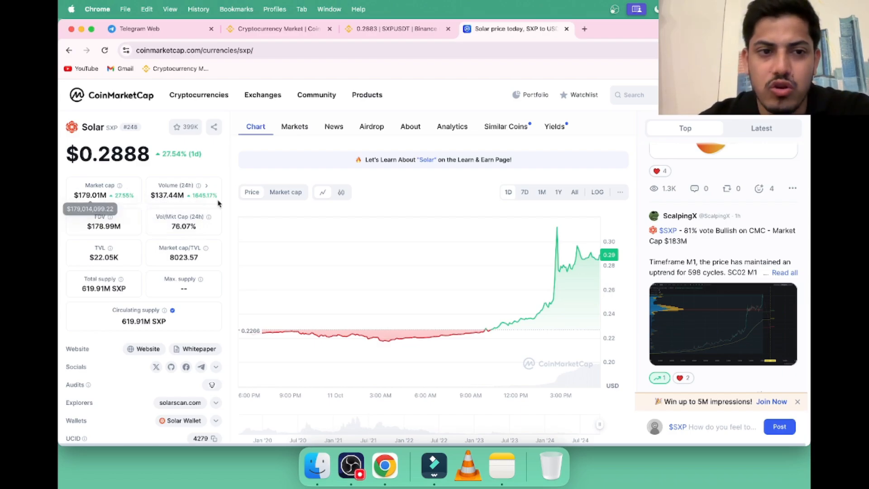
pyautogui.click(396, 28)
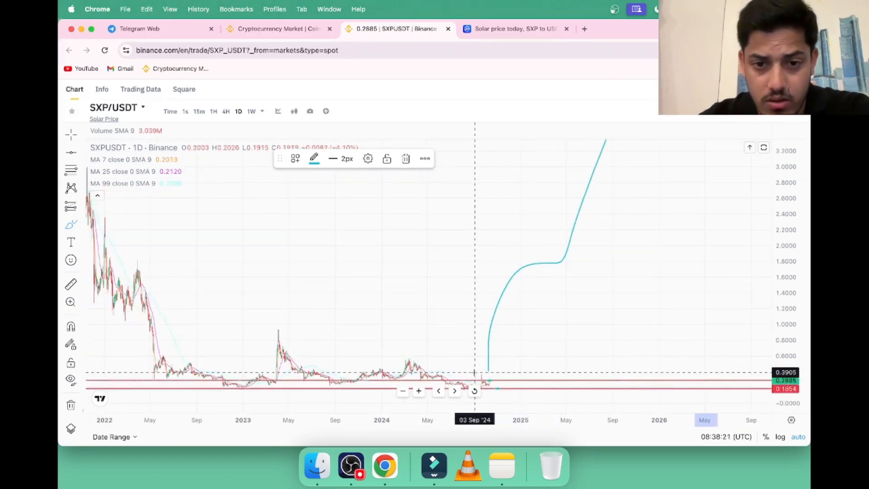
pyautogui.click(514, 28)
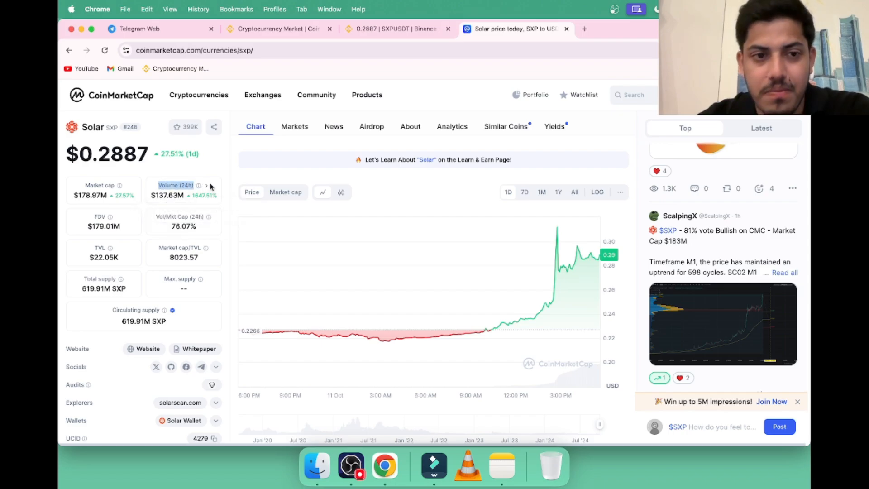
# Scroll through Solar's page and community posts feed on CoinMarketCap
pyautogui.scroll(-3)
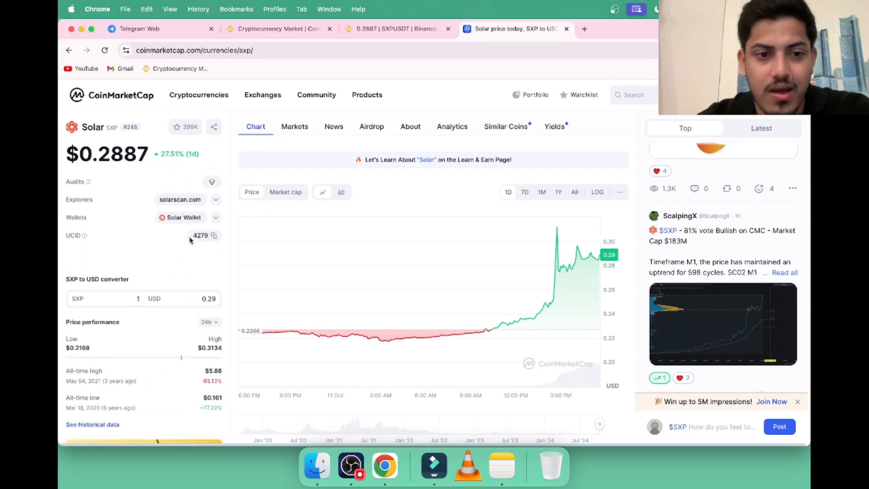
pyautogui.scroll(-3)
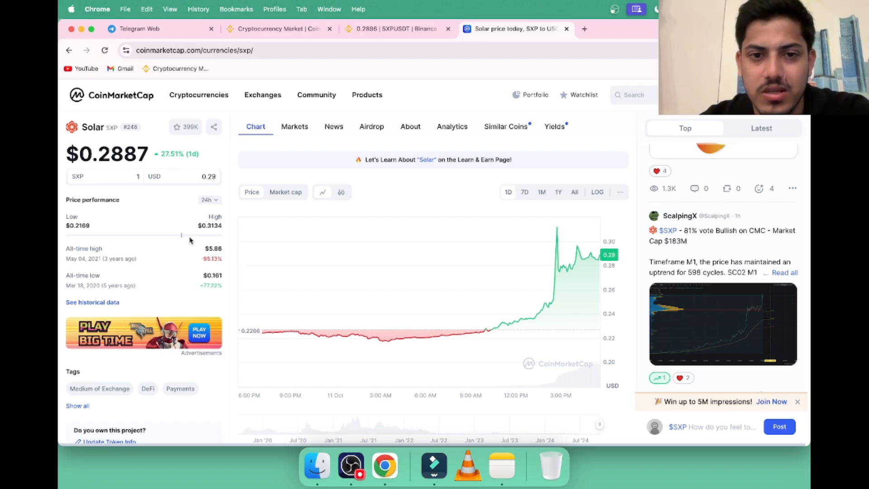
pyautogui.moveTo(707, 282)
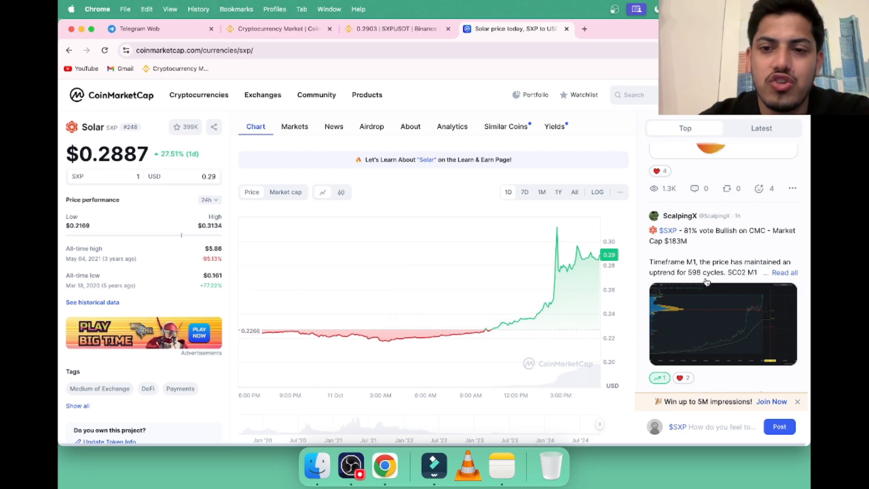
pyautogui.scroll(-3)
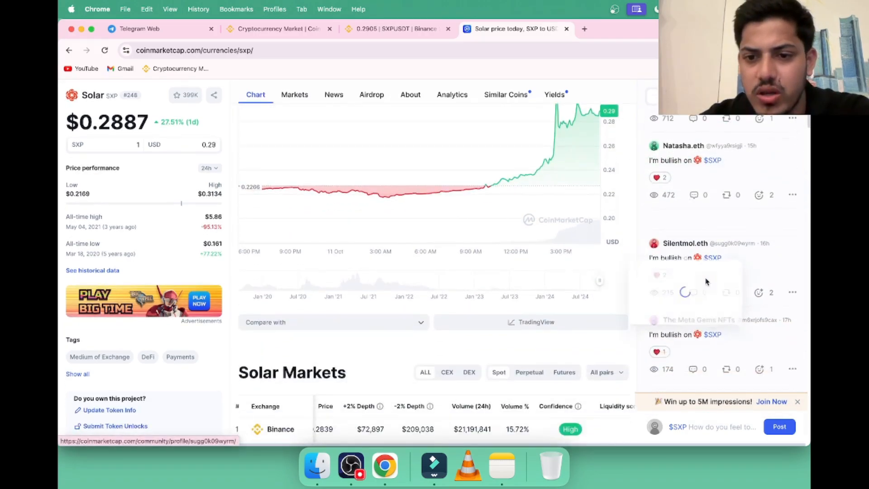
pyautogui.scroll(-3)
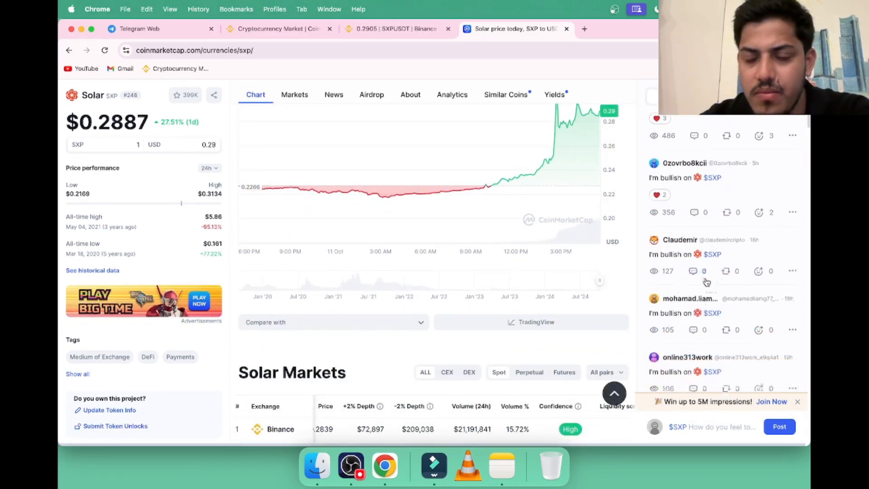
pyautogui.scroll(-3)
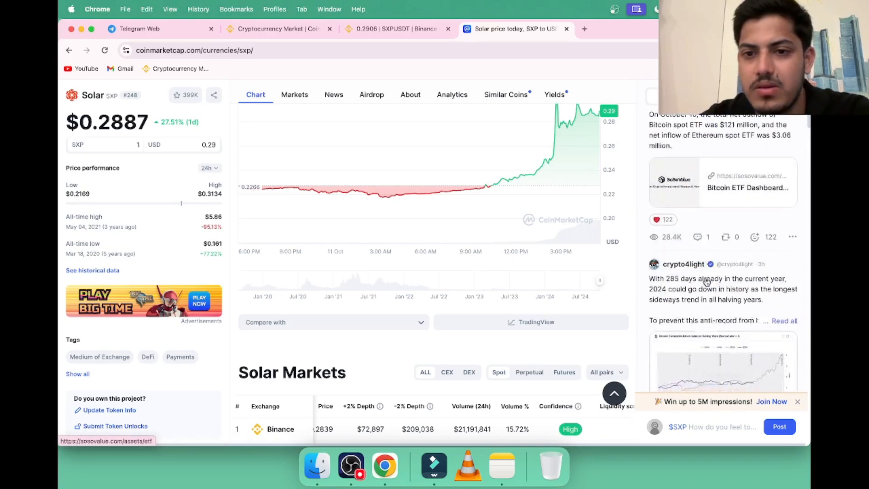
pyautogui.scroll(-3)
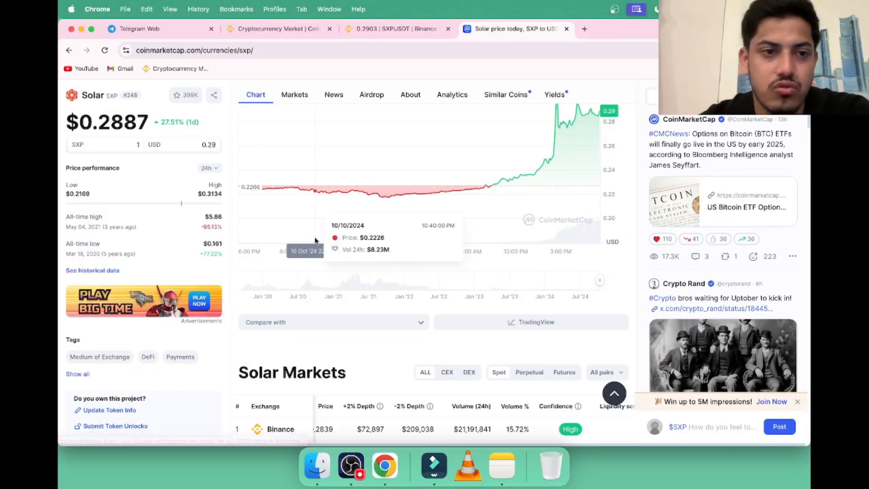
pyautogui.scroll(-3)
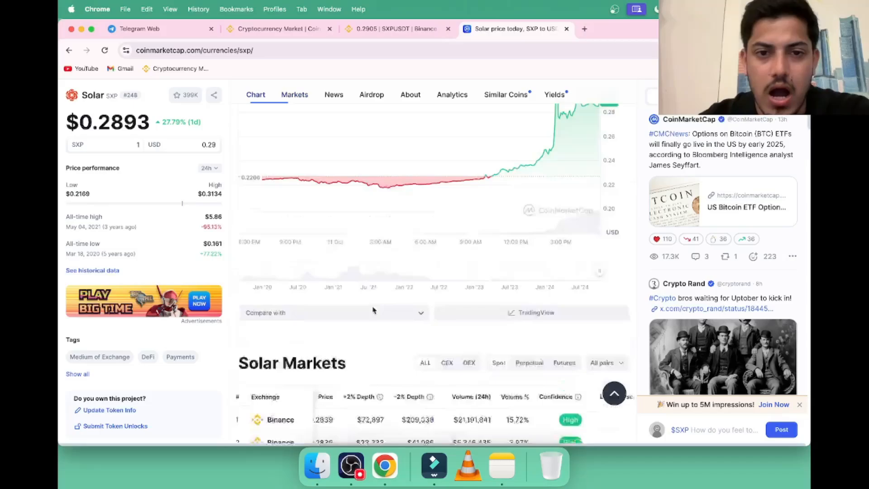
pyautogui.scroll(3)
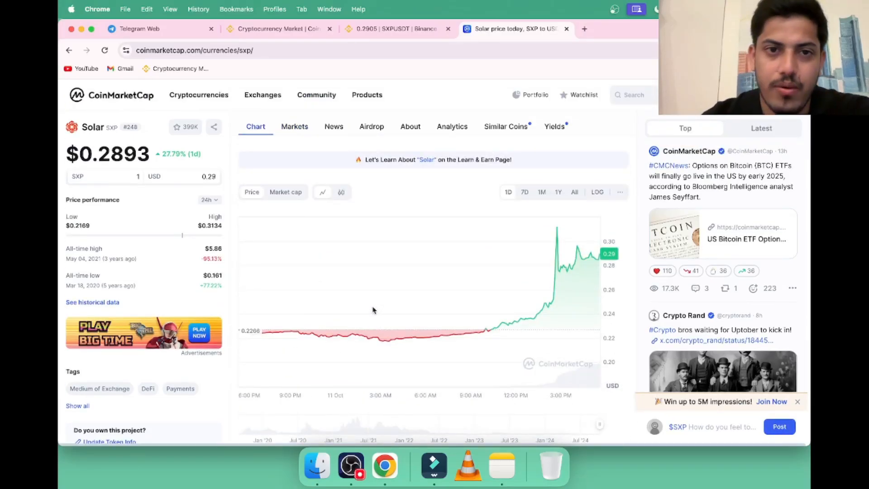
# Return via the Binance Markets tab to the SXP/USDT daily chart
pyautogui.click(274, 28)
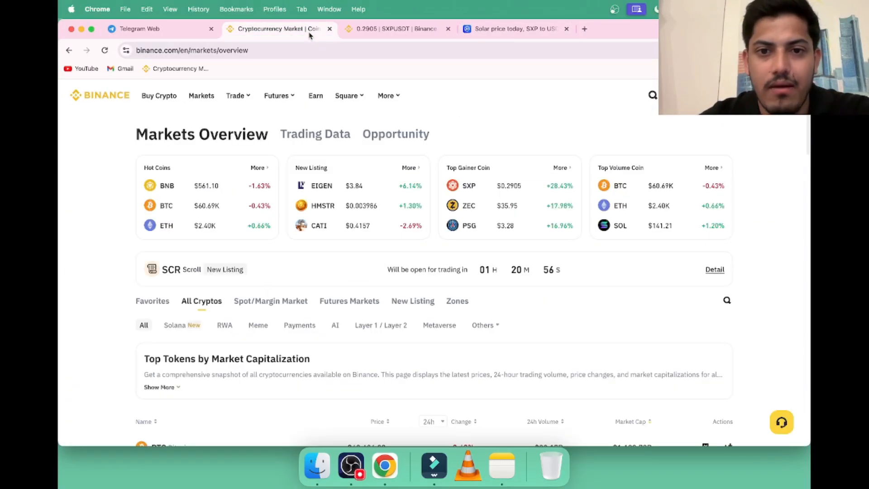
pyautogui.click(396, 28)
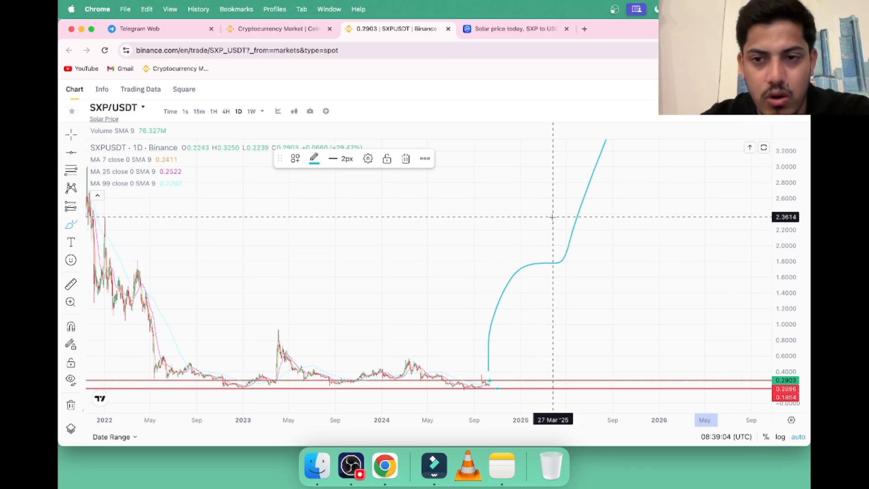